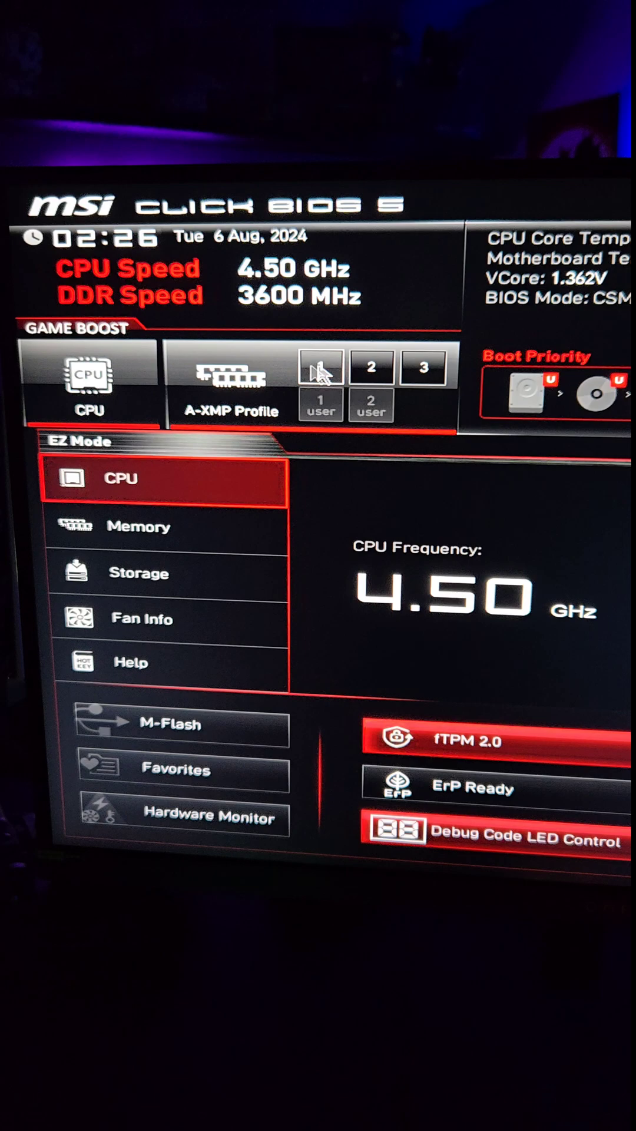
- Enable A-XMP memory profile 1, briefly trying profile 3 before returning to profile 1
left_click(322, 388)
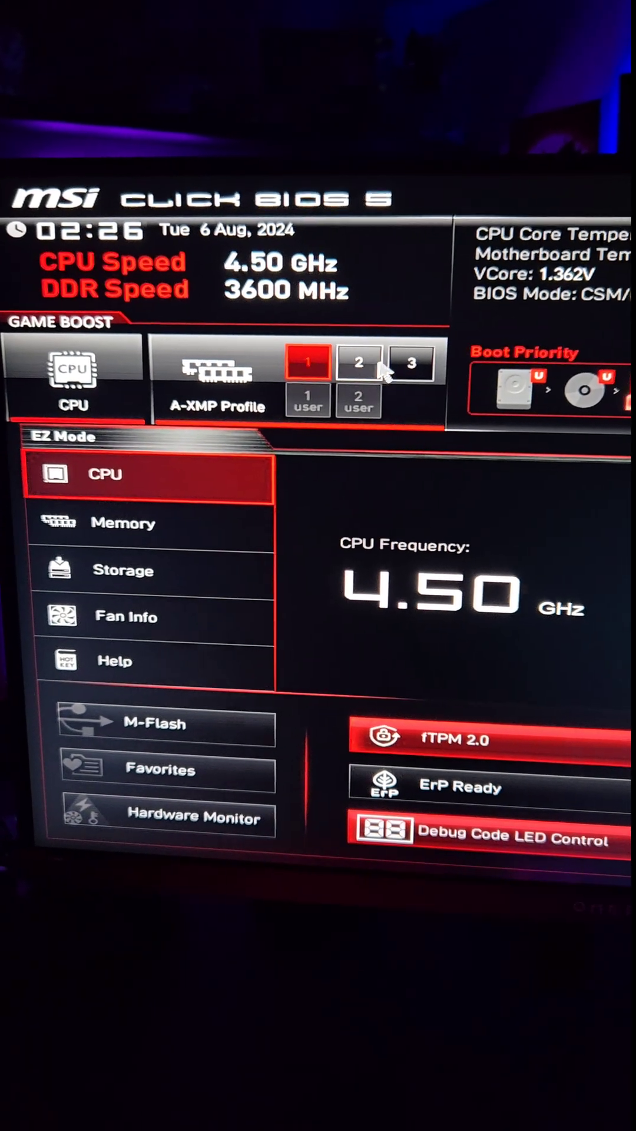
left_click(393, 360)
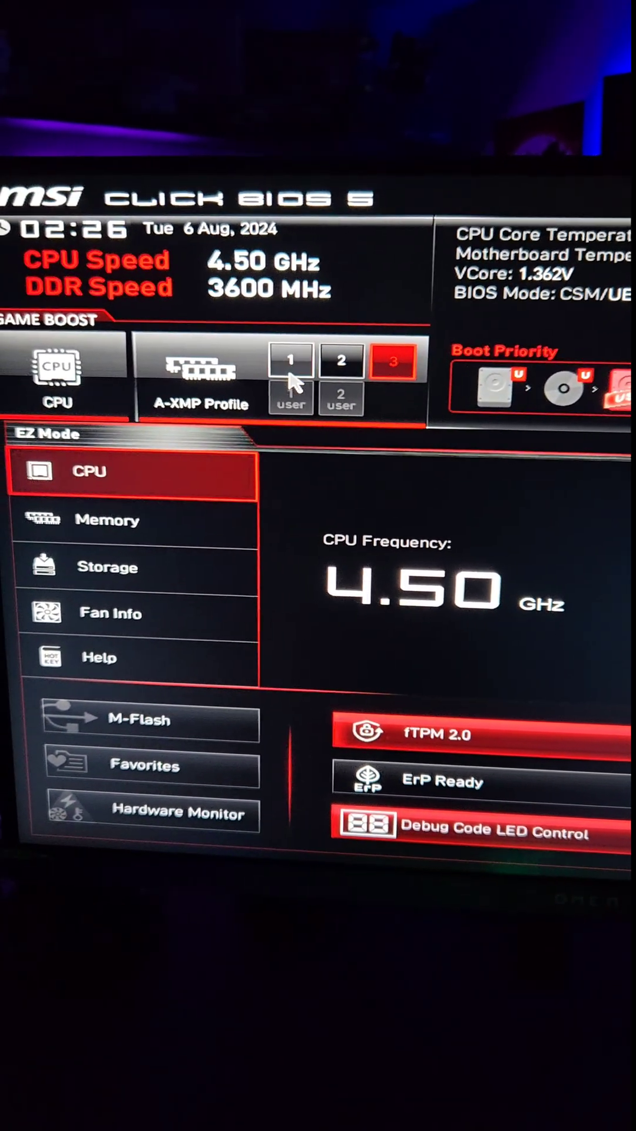
left_click(281, 372)
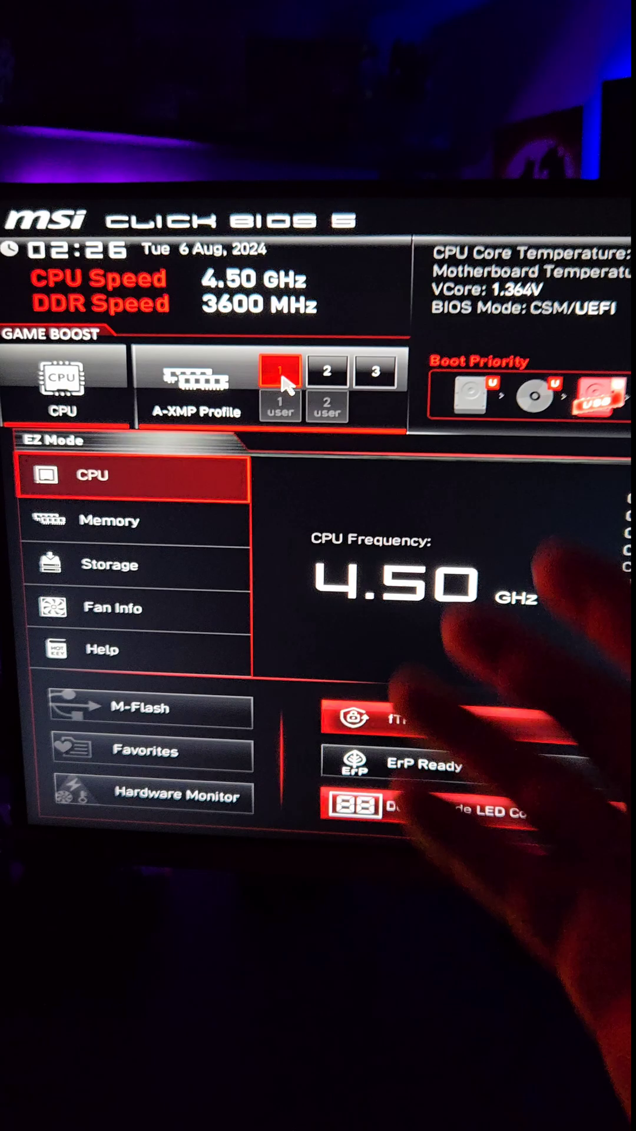